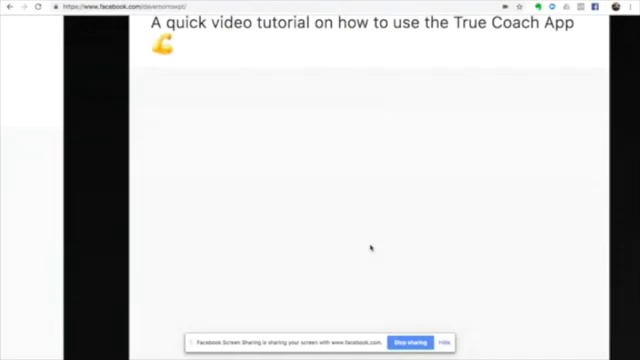
mouse_move(314, 78)
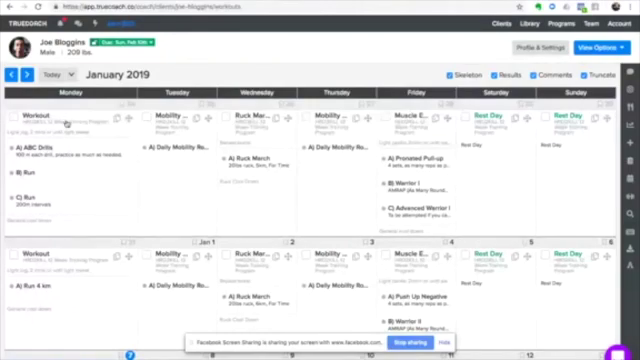
Open a day's workout from the calendar and view the High Knees warm-up demo video
click(70, 118)
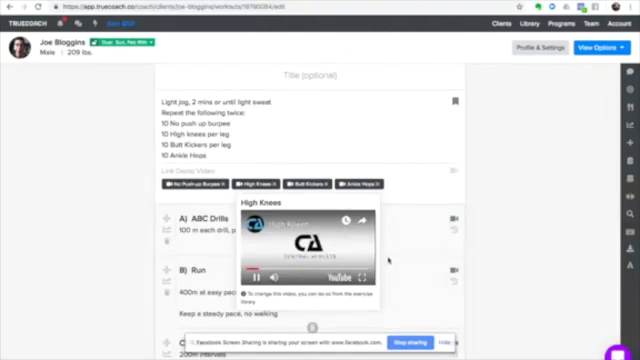
click(258, 276)
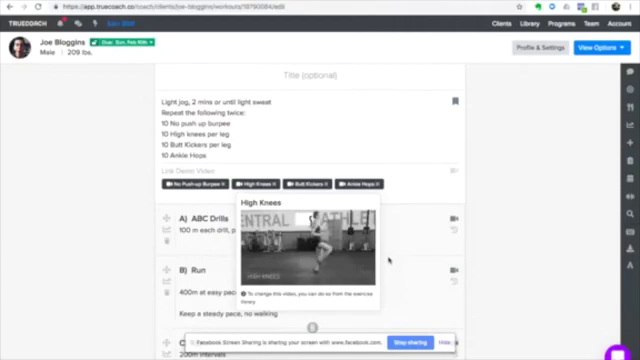
click(316, 240)
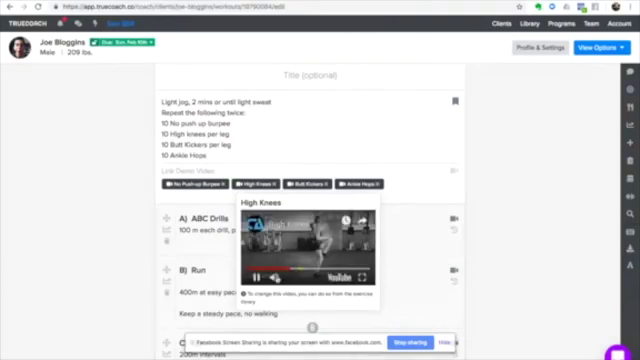
click(256, 276)
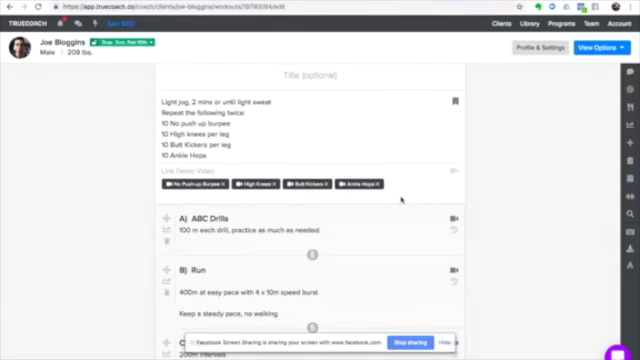
Scroll through the workout's ABC Drills, 200m-interval Runs and General Cool Down
scroll(down, 3)
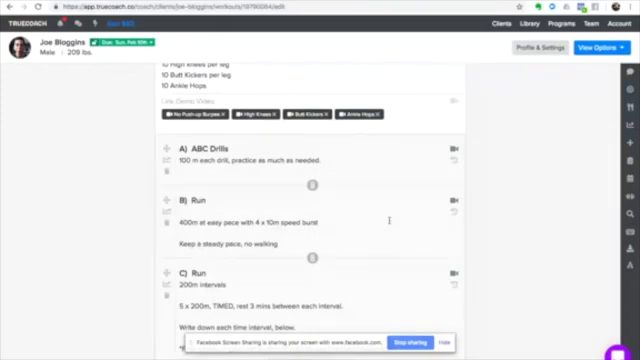
scroll(down, 3)
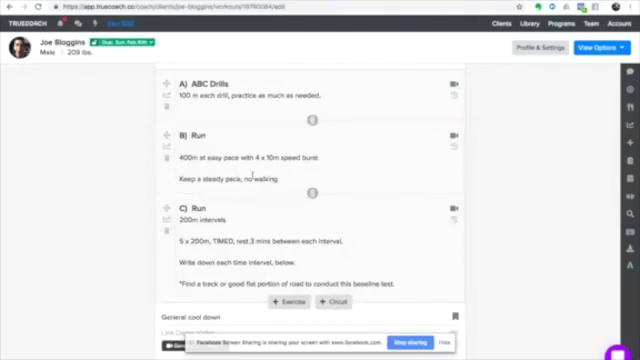
scroll(down, 3)
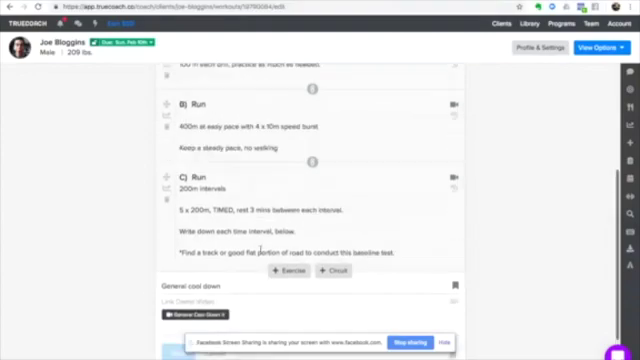
scroll(up, 3)
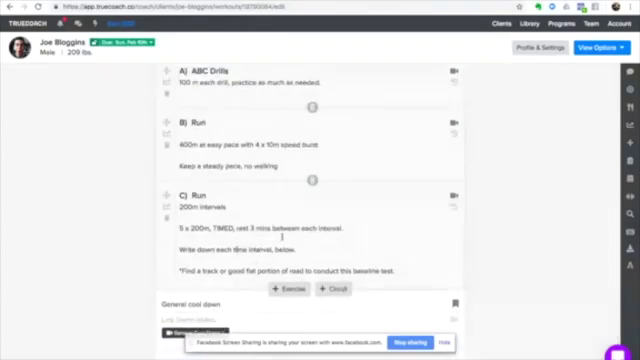
scroll(up, 3)
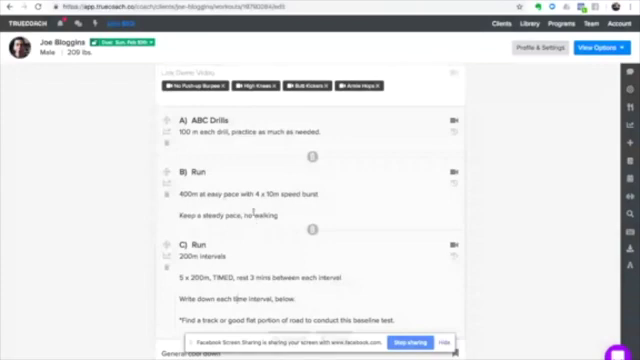
scroll(down, 3)
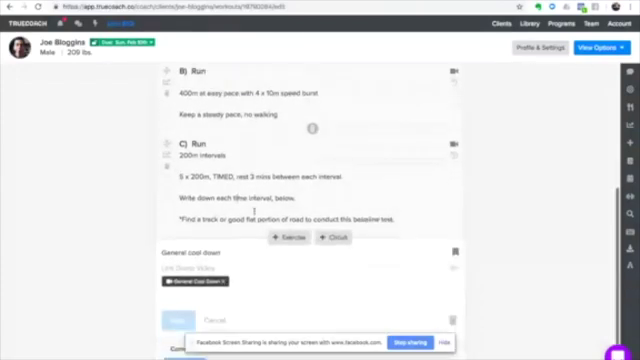
scroll(up, 3)
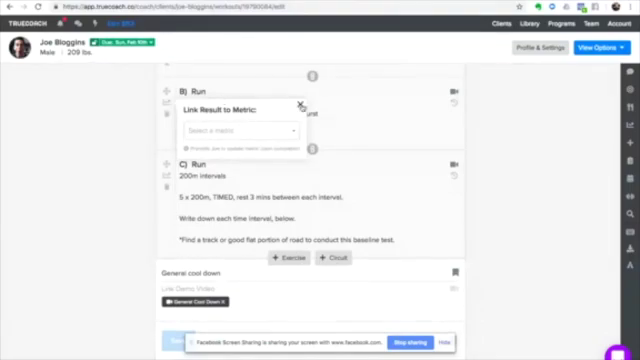
Dismiss the metric-linking popup and go to the client's Dashboard
click(300, 104)
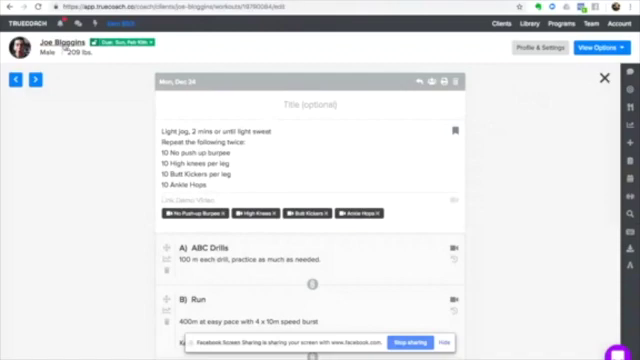
click(608, 76)
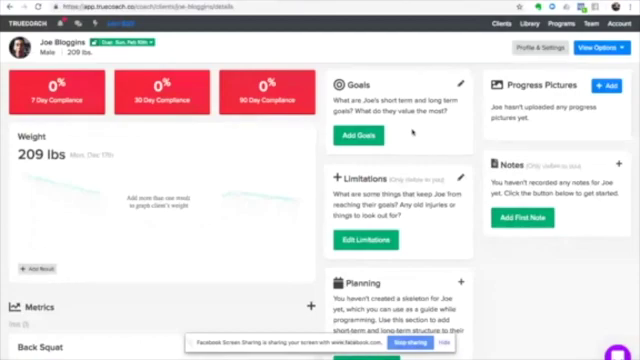
Start adding a goal on the client's Goals card
click(460, 82)
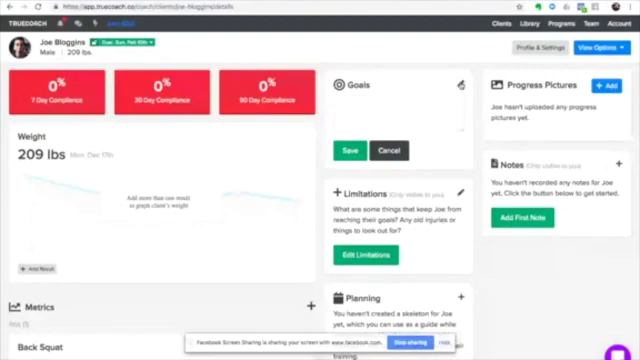
scroll(down, 3)
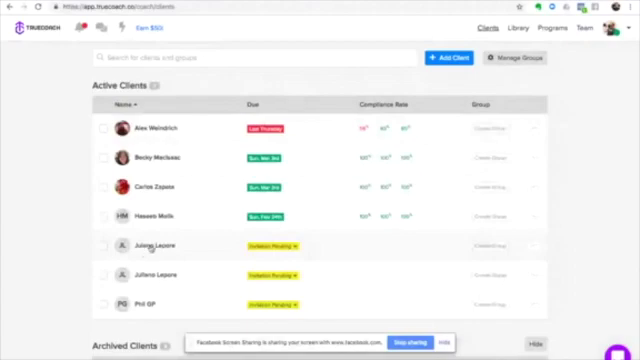
Scroll the Clients page down to the Archived Clients section
scroll(down, 3)
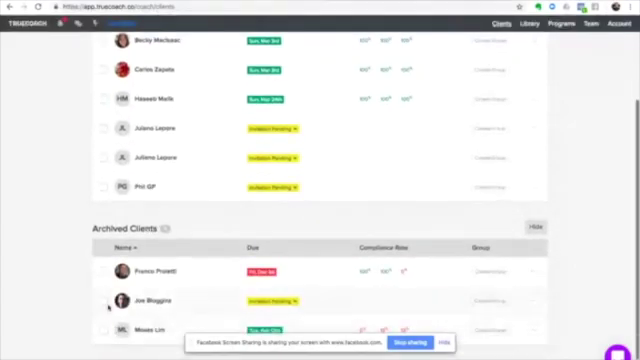
scroll(down, 3)
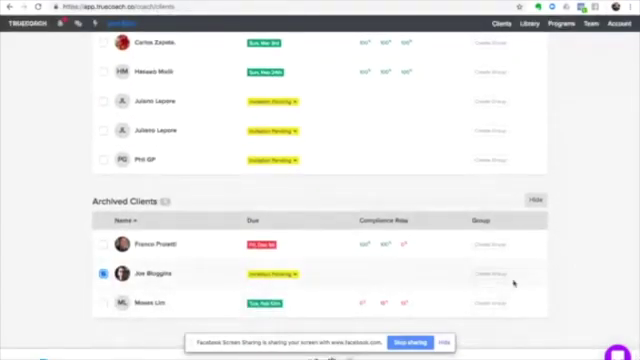
Open archived client Joe Bloggins' dashboard from the Archived Clients table
click(146, 272)
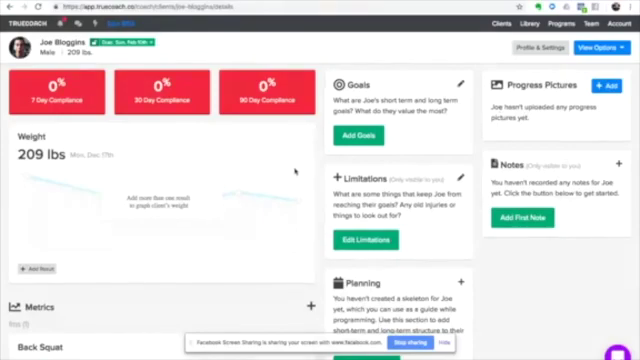
Scroll Joe Bloggins' dashboard down to the Nutrition card with Monday's macro fields
scroll(down, 3)
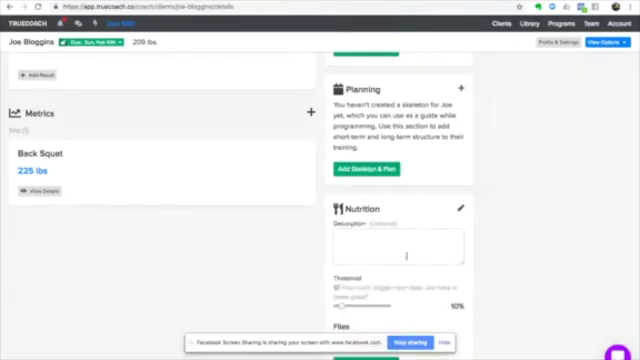
scroll(down, 3)
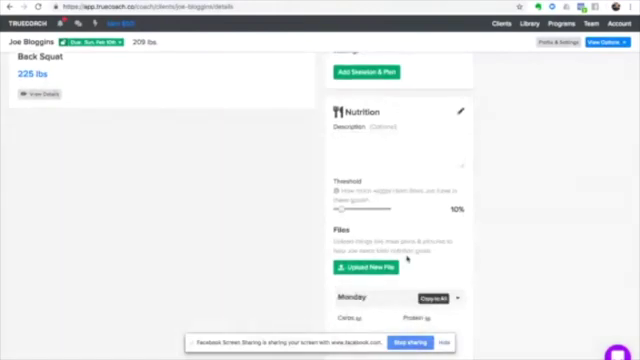
scroll(down, 3)
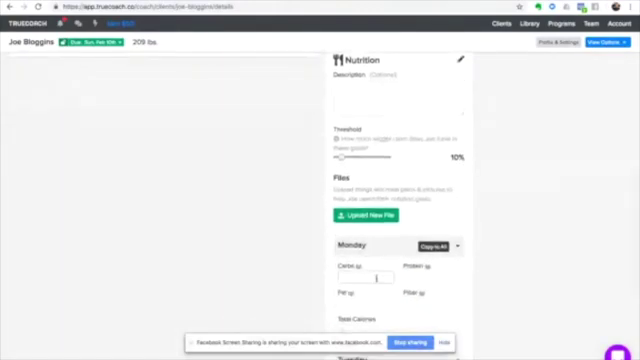
scroll(down, 3)
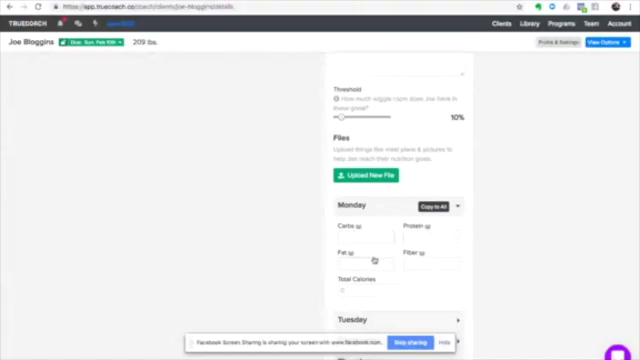
scroll(down, 3)
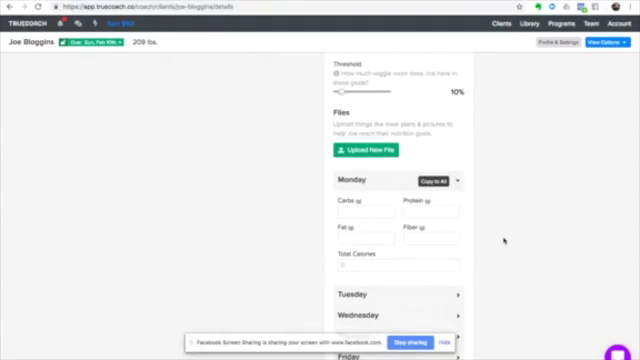
Scroll back up to the Progress Pictures card to add front, side and back photos
scroll(up, 3)
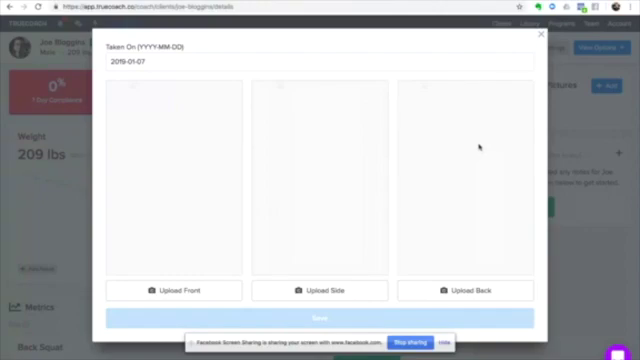
Close the progress picture upload form and return to the January 2019 calendar
click(538, 36)
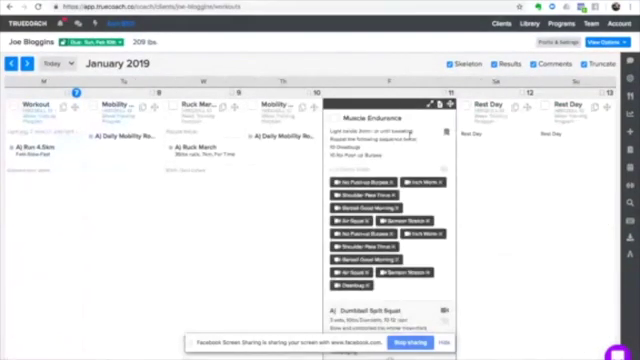
Open the Muscle Endurance workout and review its warm-up, Dumbbell Split Squat and Warrior III
click(430, 104)
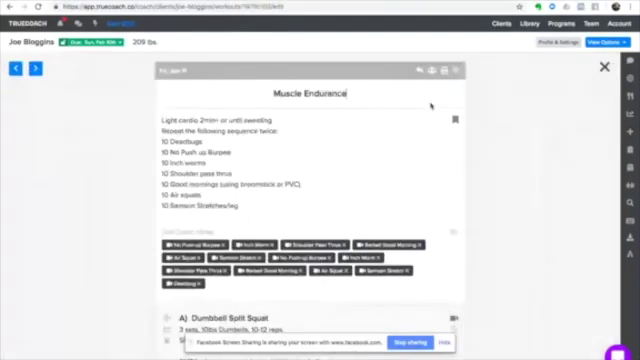
scroll(down, 3)
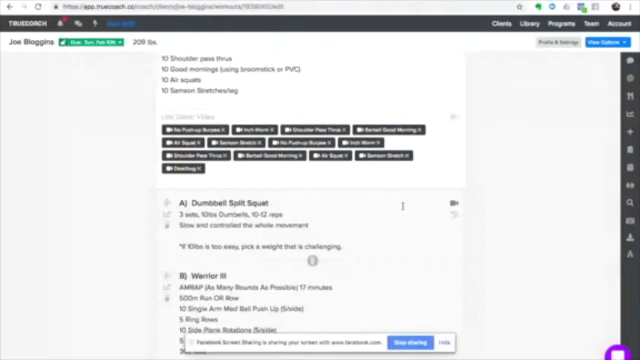
scroll(down, 3)
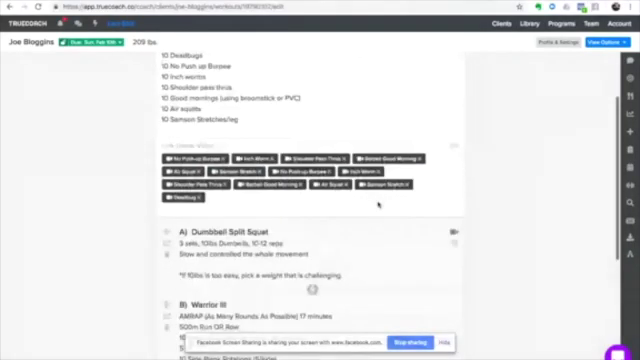
scroll(down, 3)
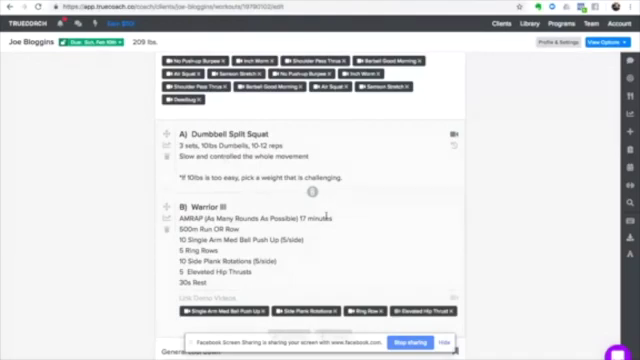
scroll(up, 3)
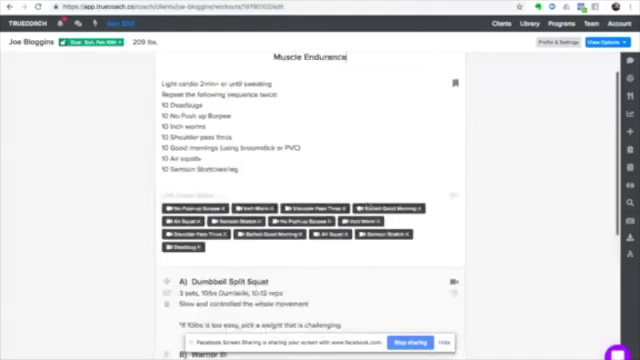